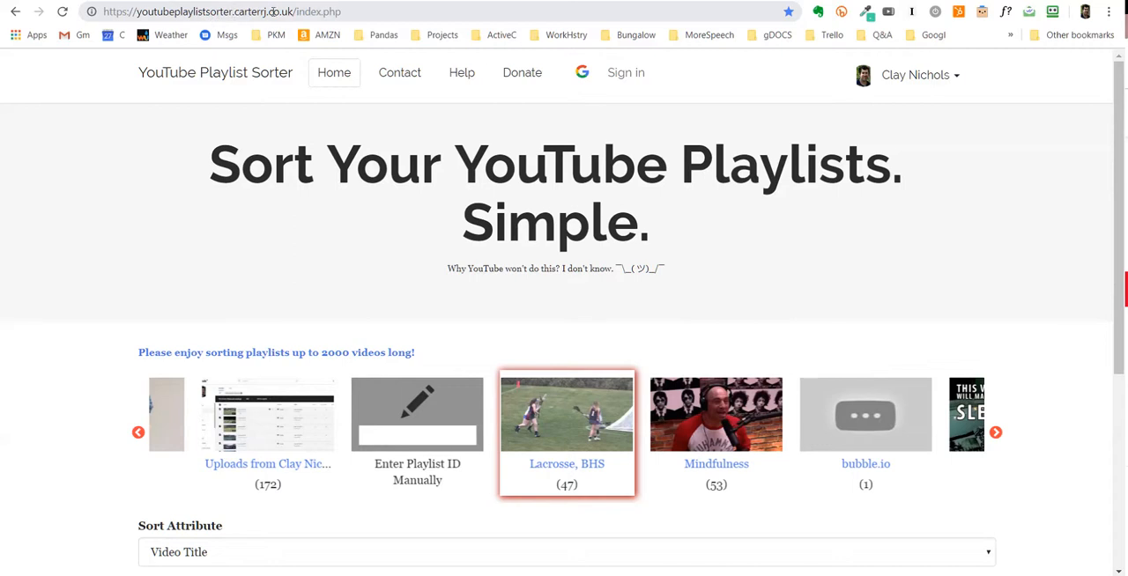
View the Lacrosse, BHS playlist on YouTube, listing its 48 videos
click(221, 11)
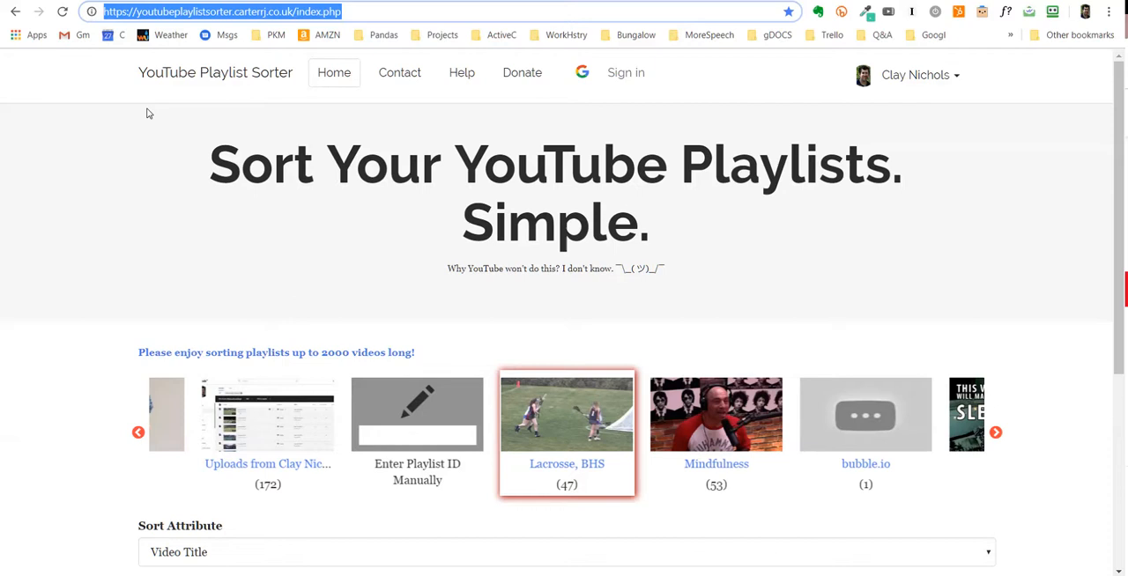
mouse_move(700, 222)
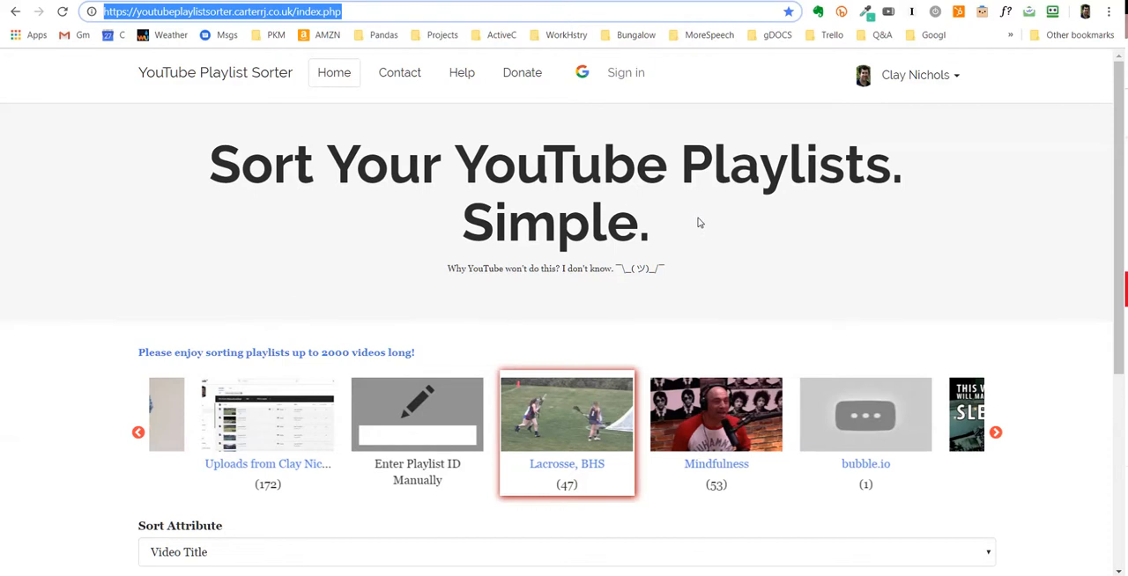
mouse_move(185, 395)
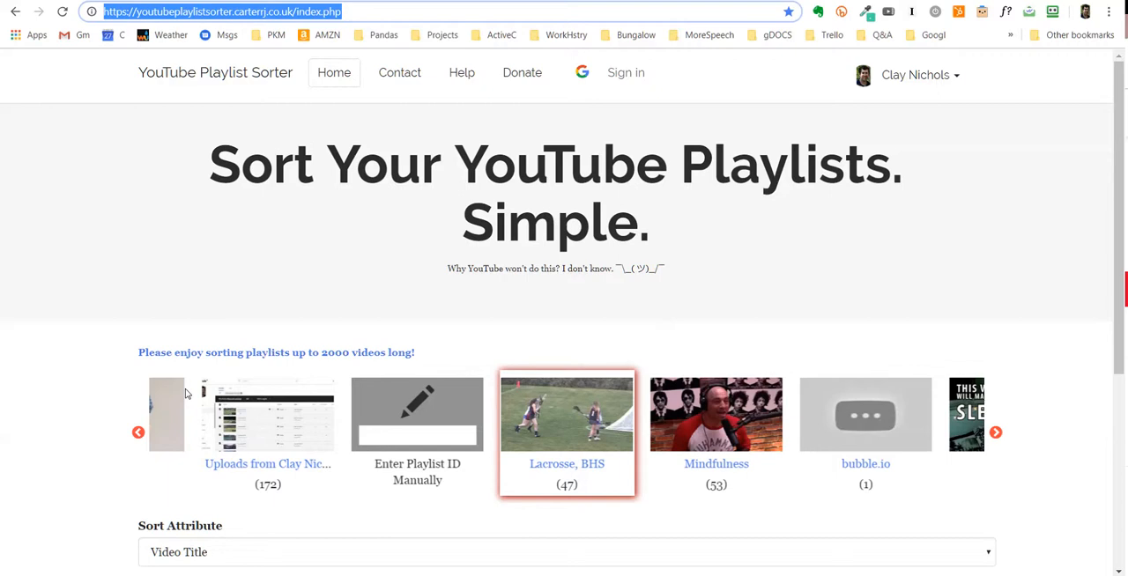
mouse_move(560, 416)
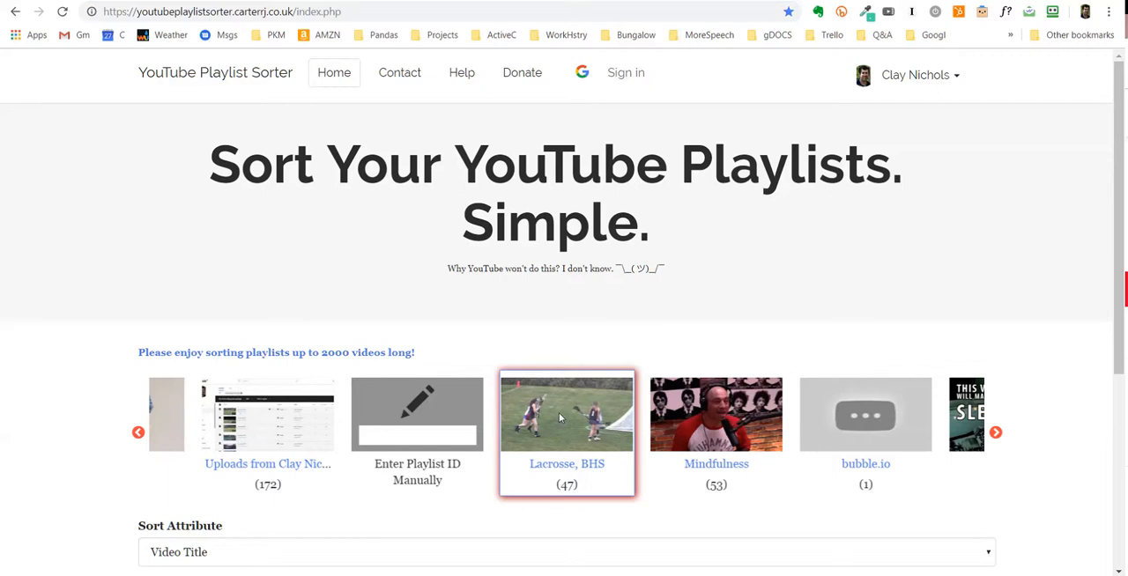
mouse_move(547, 468)
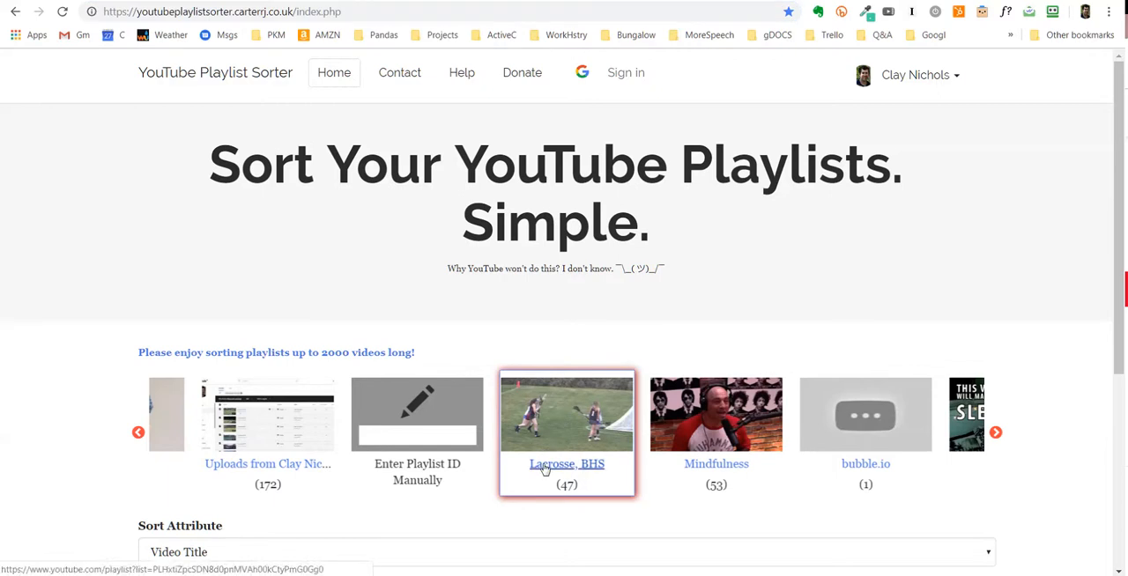
click(568, 466)
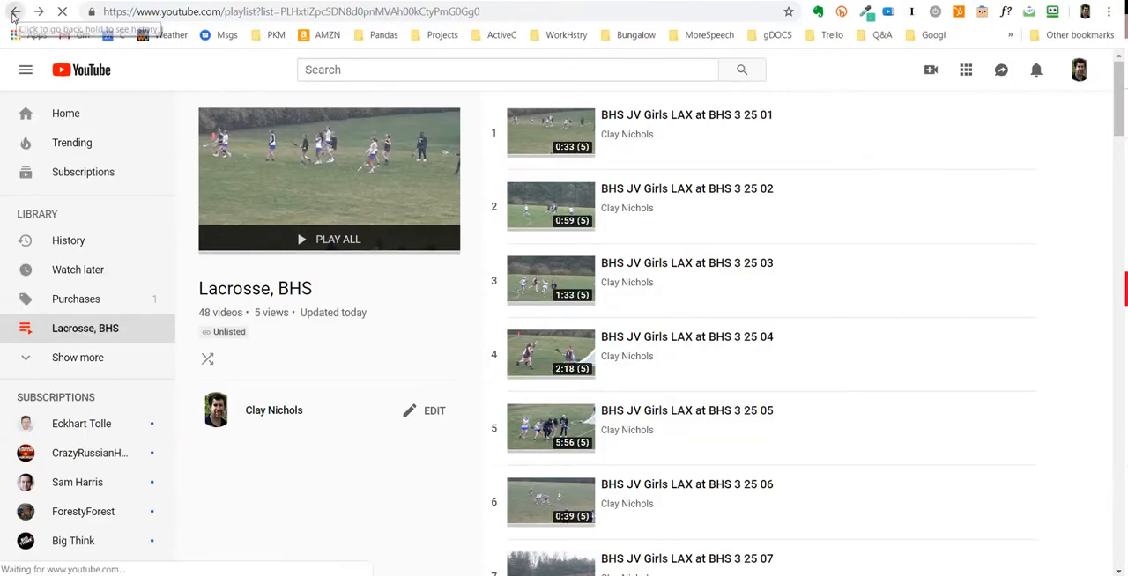
Switch back to the sorter page and review the Sort Attribute and Sort Order settings
click(14, 10)
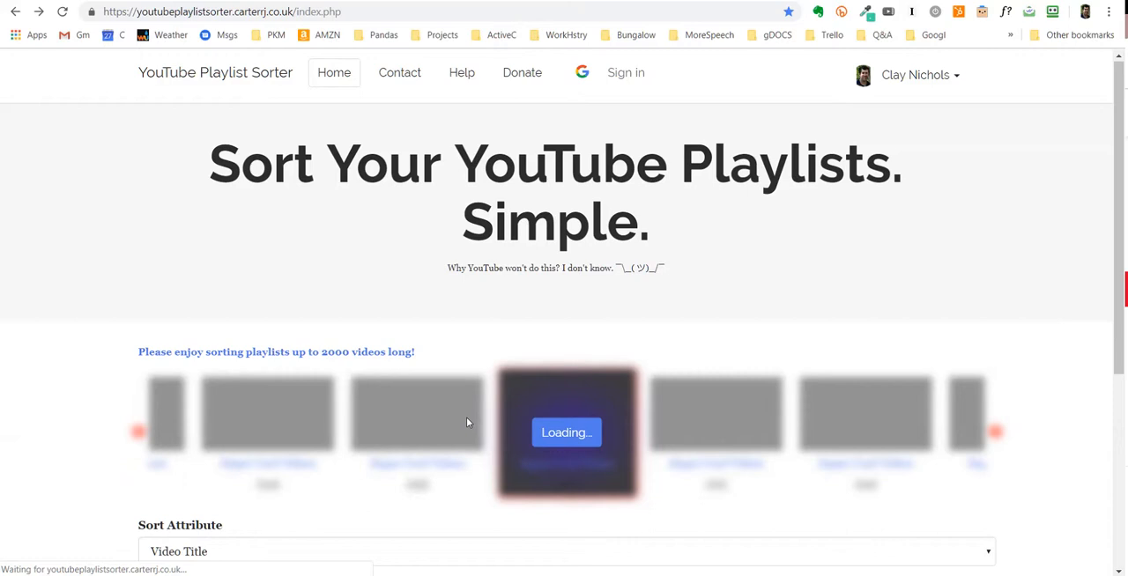
scroll(down, 3)
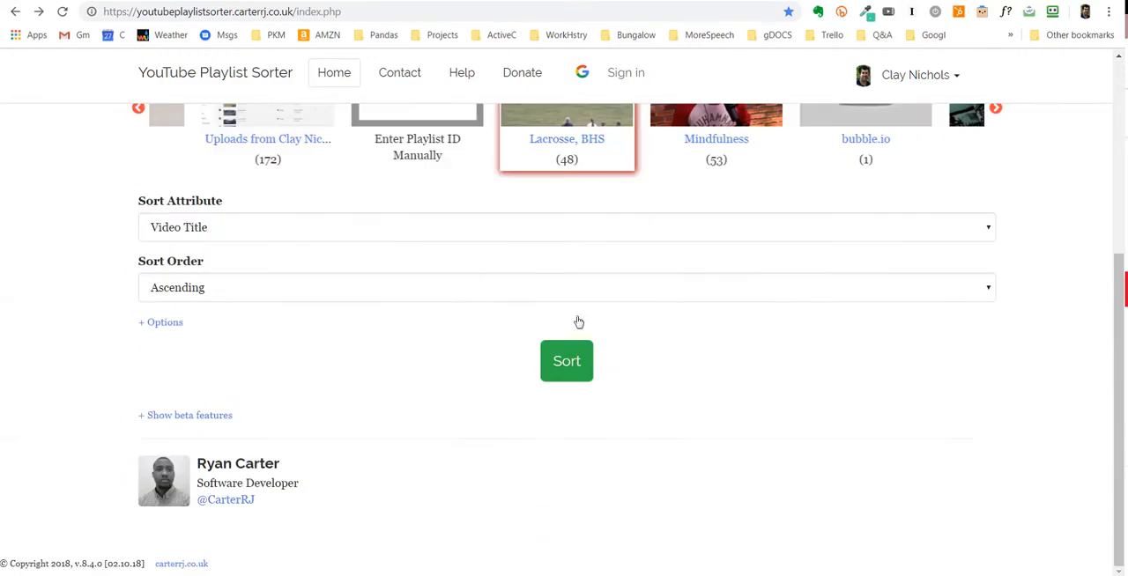
scroll(up, 3)
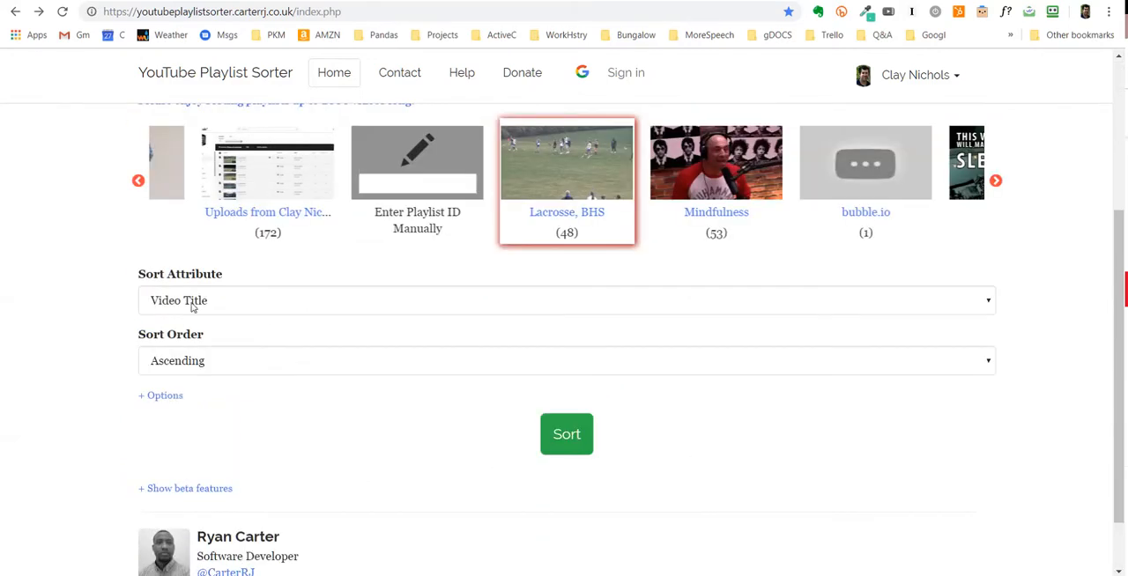
mouse_move(416, 265)
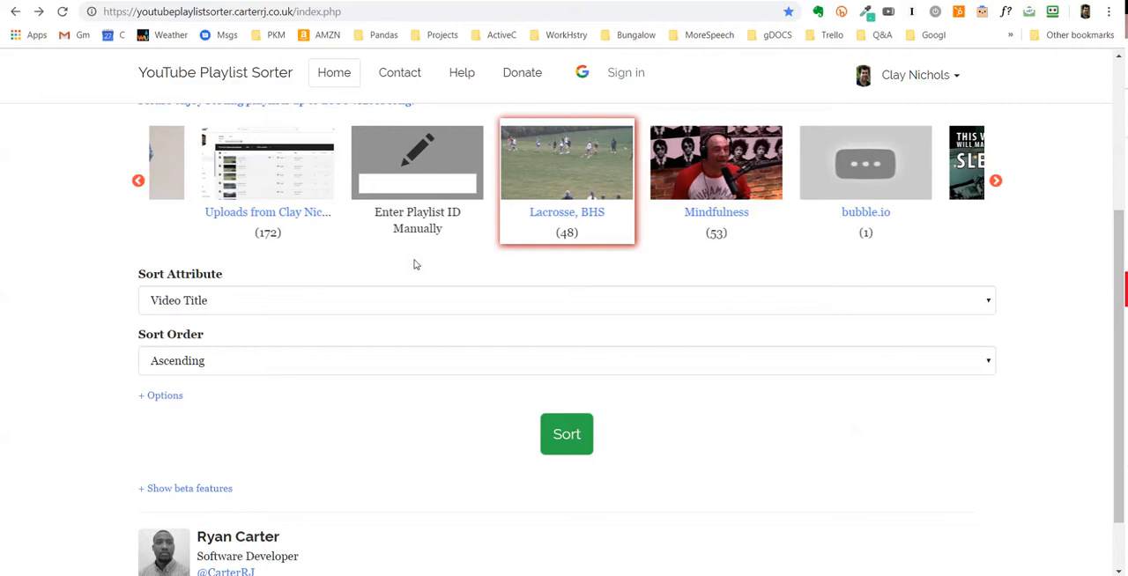
mouse_move(208, 309)
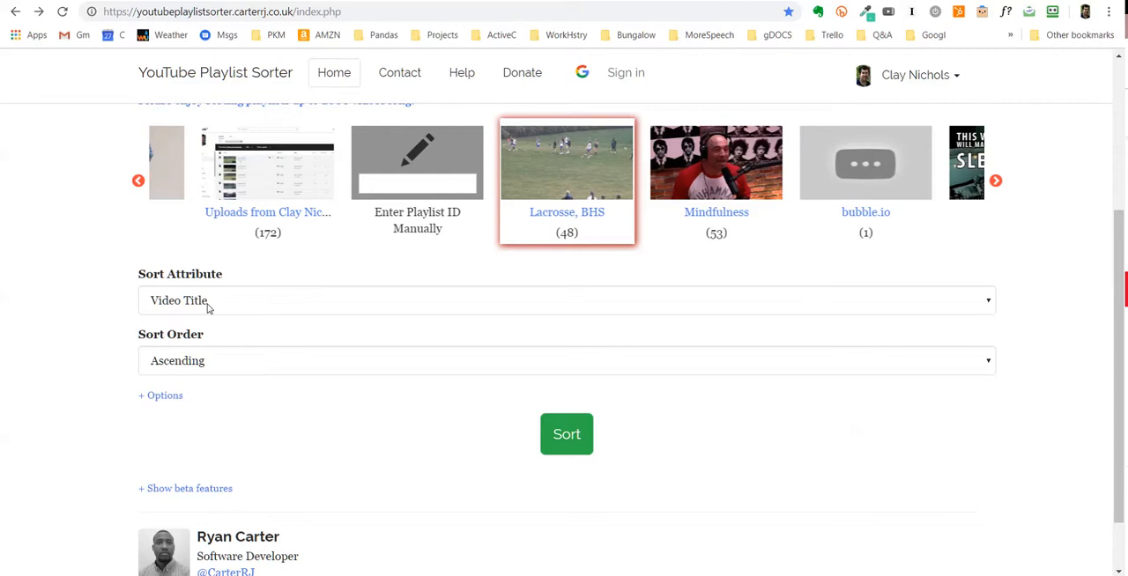
Sort the Lacrosse, BHS playlist by Video Title in Ascending order
click(566, 299)
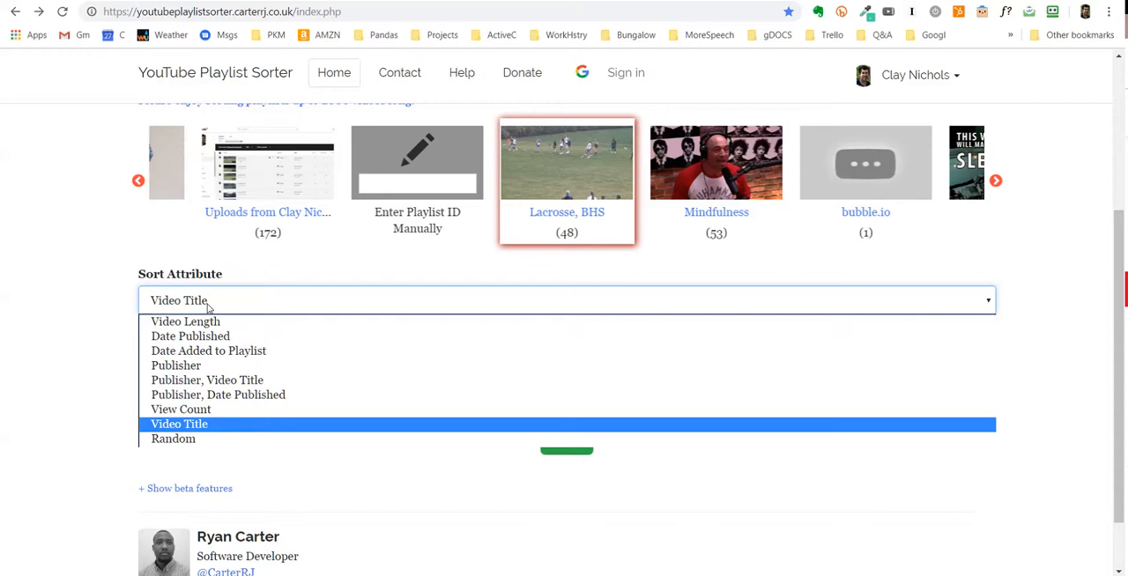
click(180, 424)
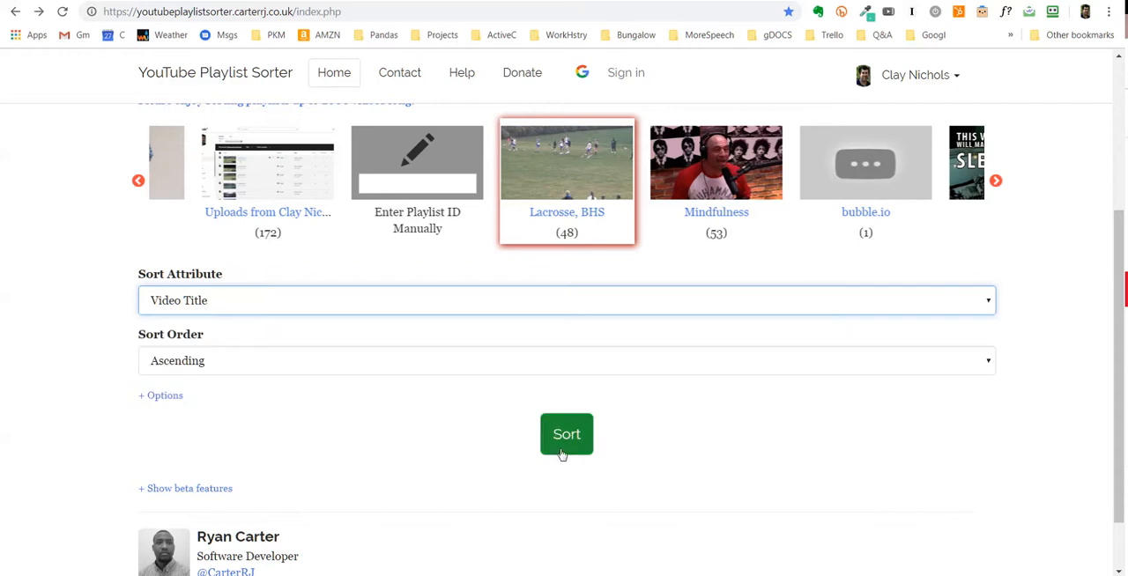
click(566, 434)
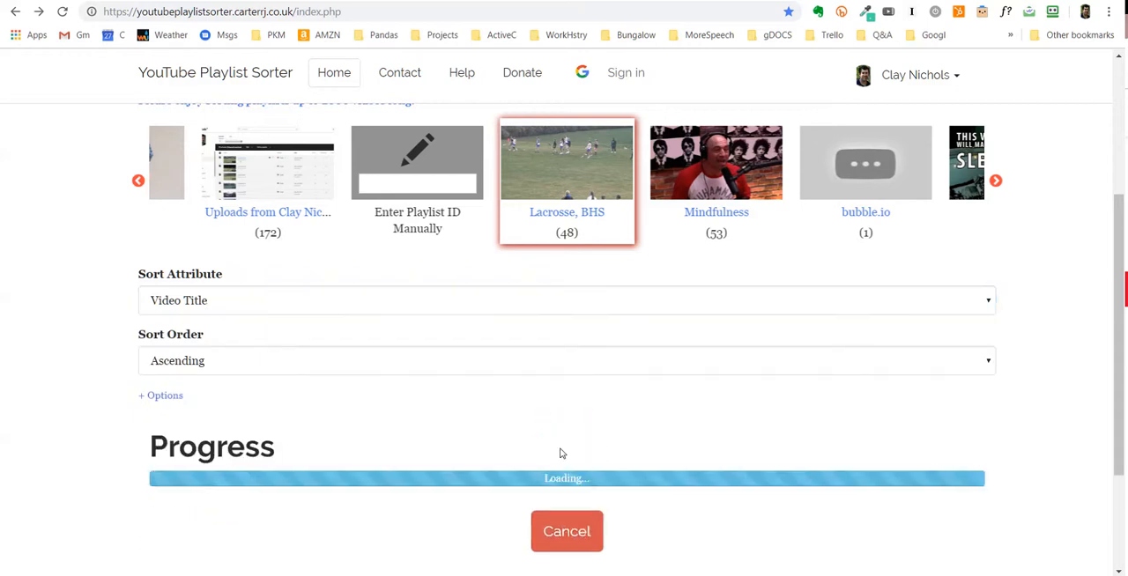